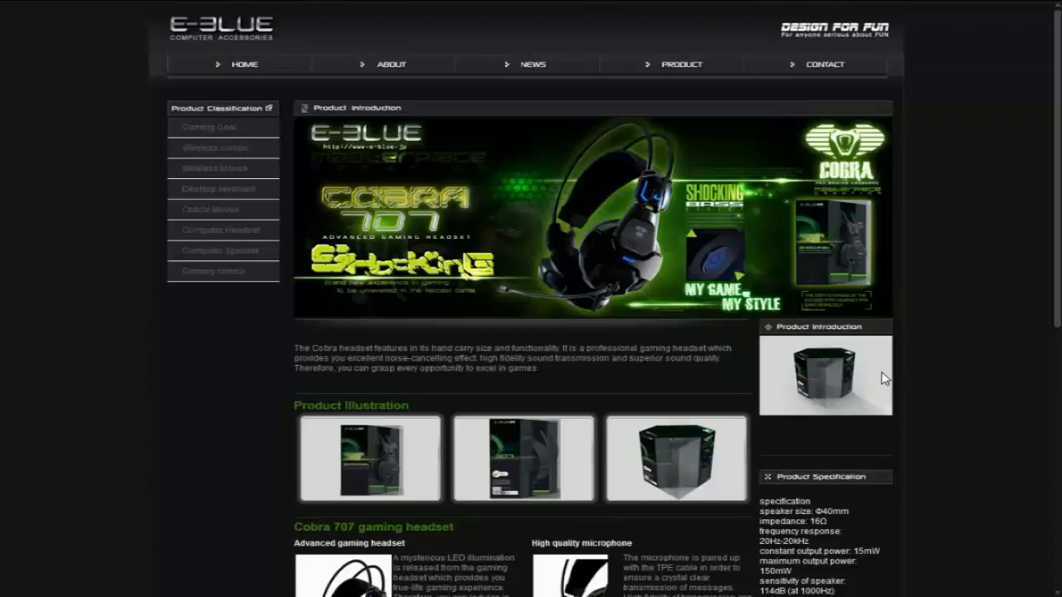
scroll("down", 3)
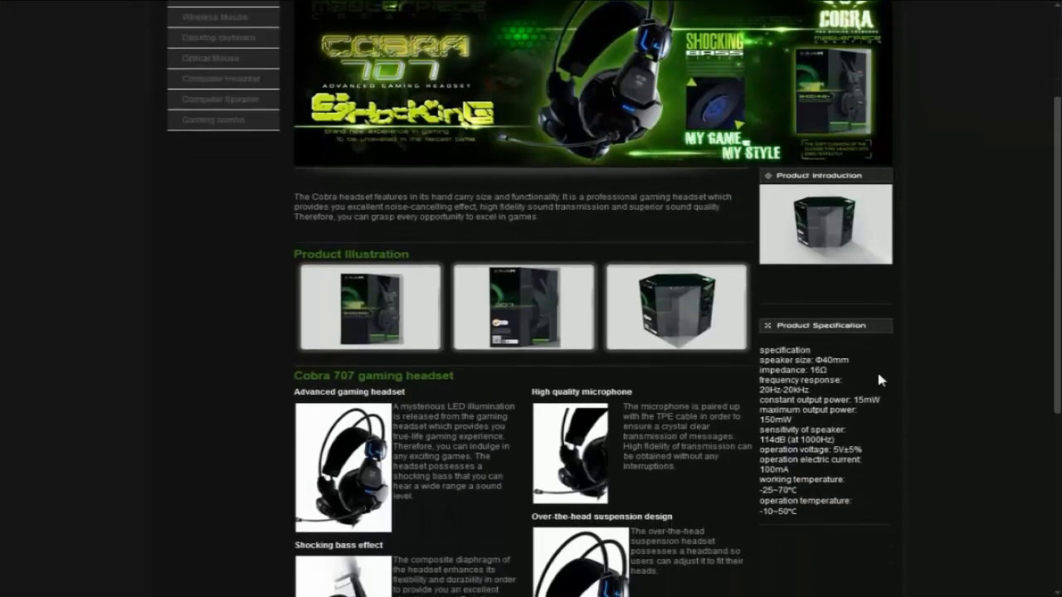
scroll("down", 3)
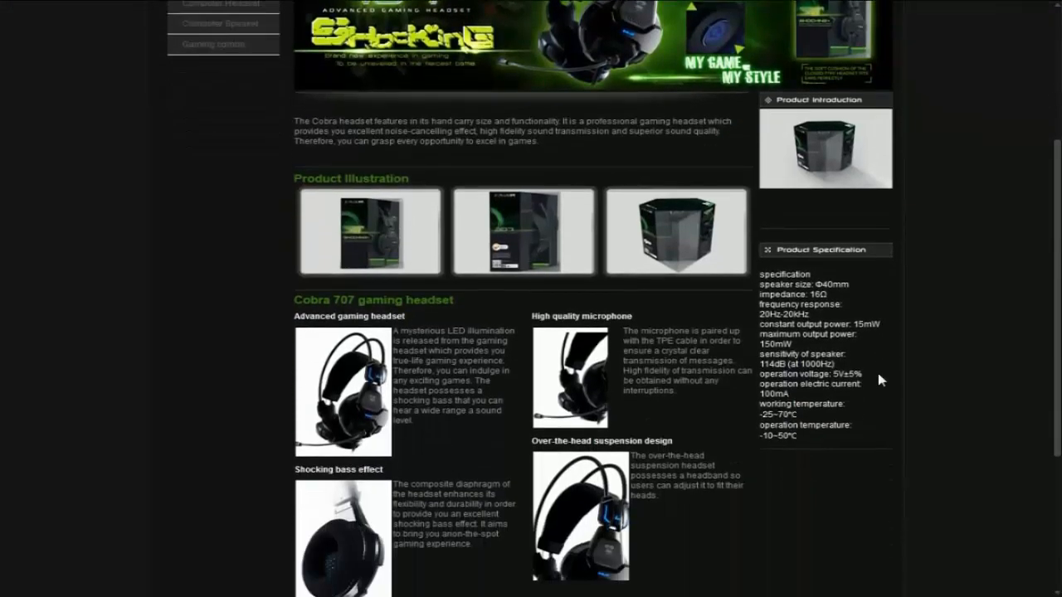
scroll("down", 3)
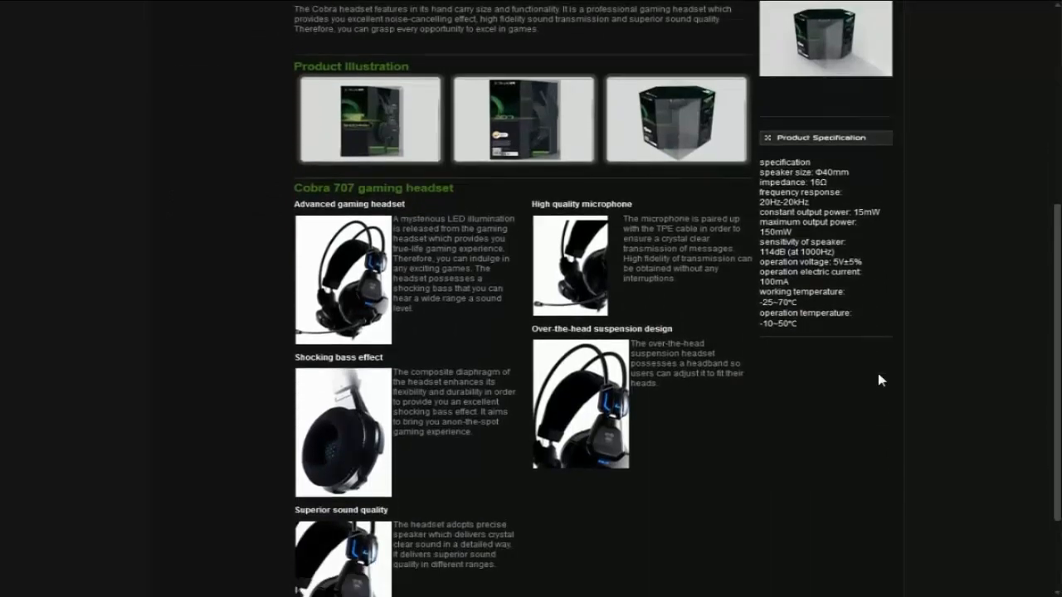
scroll("down", 3)
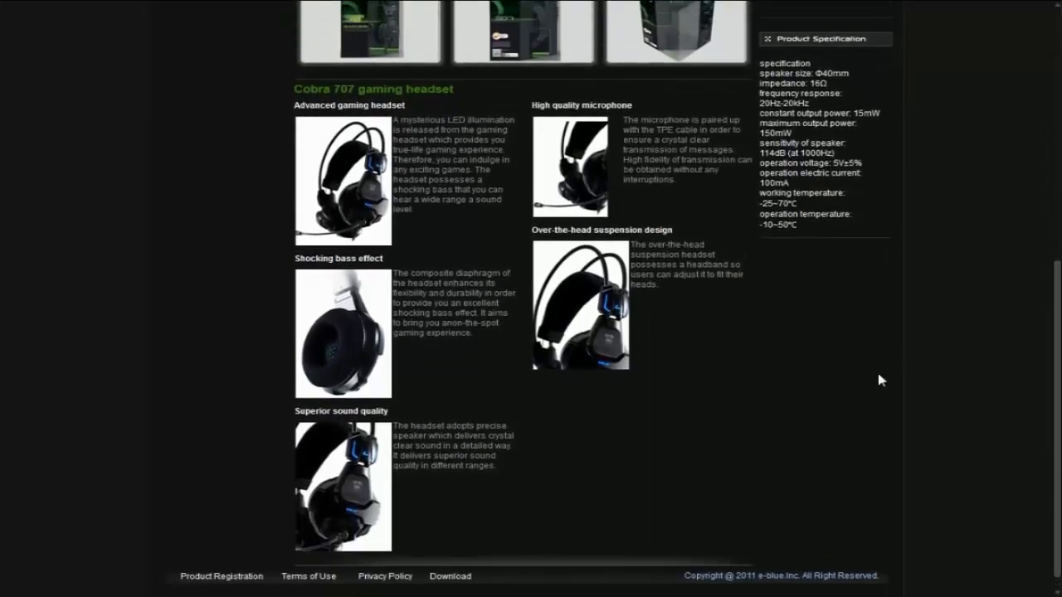
scroll("up", 3)
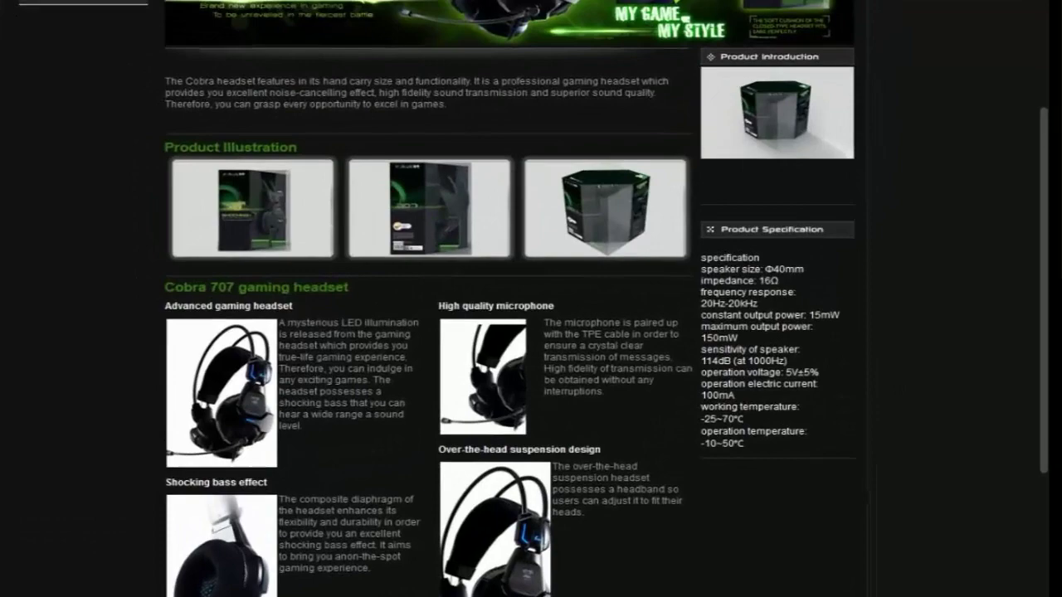